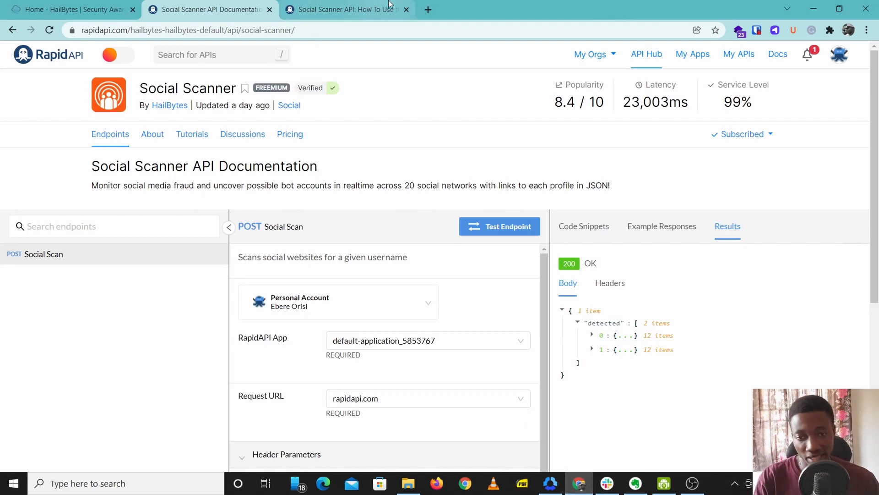
Step: Show the Social Scanner API's About overview with its README on username searches
double_click(187, 88)
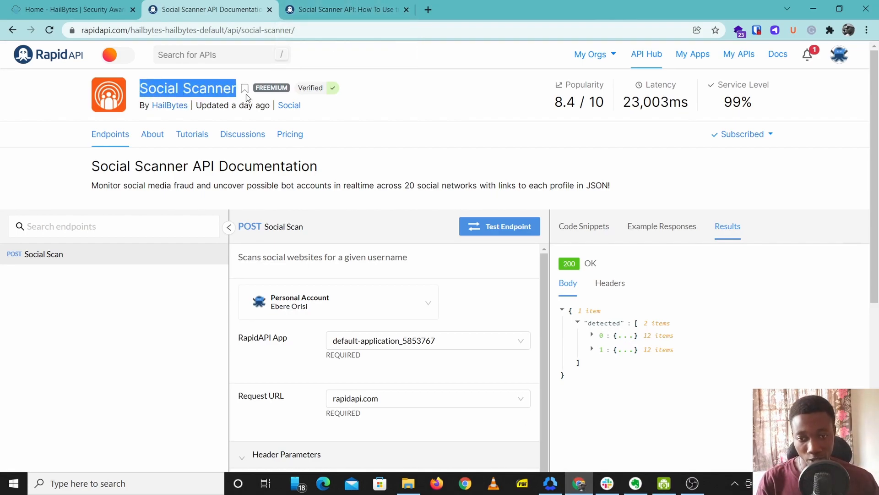
left_click(152, 134)
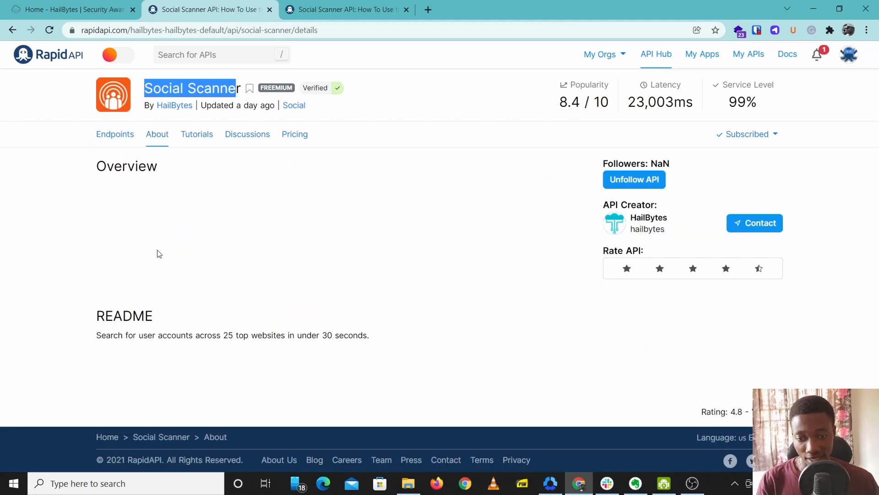
mouse_move(194, 348)
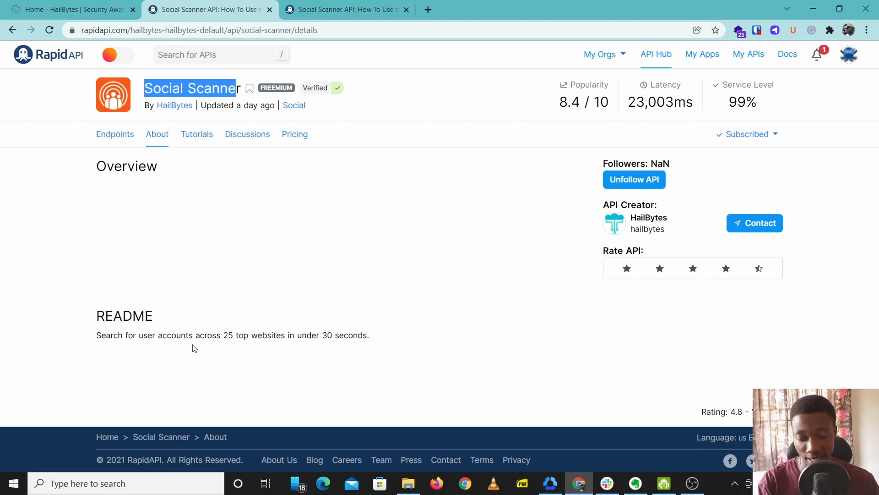
mouse_move(251, 327)
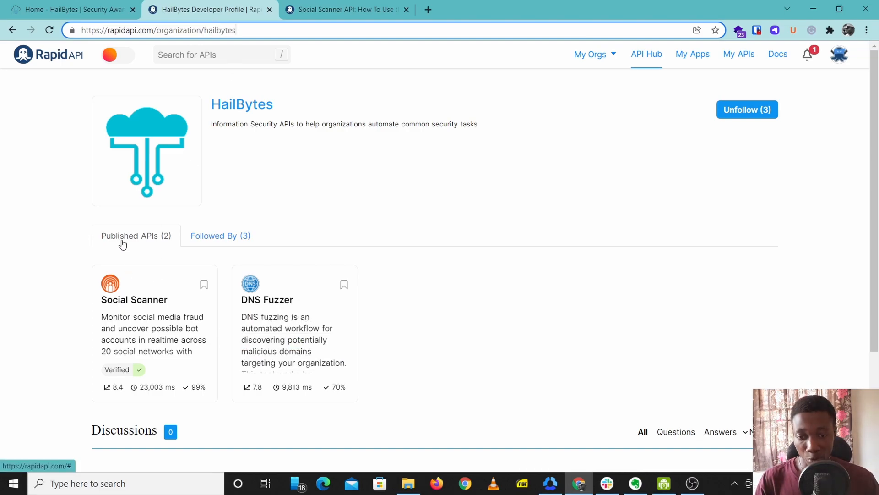
mouse_move(151, 309)
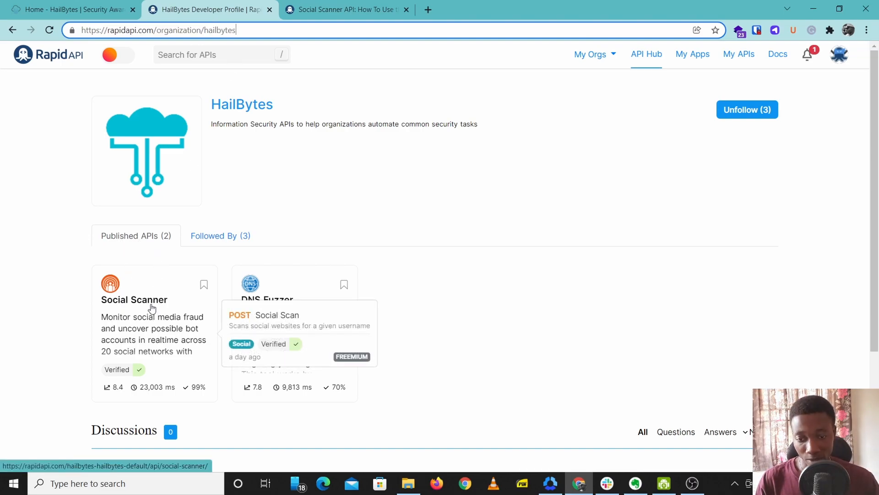
Step: Return to the Social Scanner endpoint documentation from HailBytes' Published APIs list
left_click(133, 299)
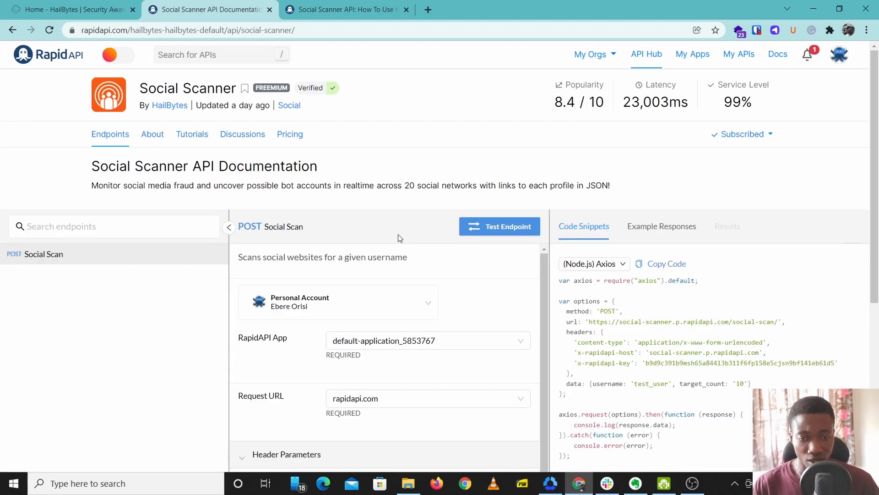
Step: Enter osirusmusic as the username in the Social Scan request body
scroll("down", 3)
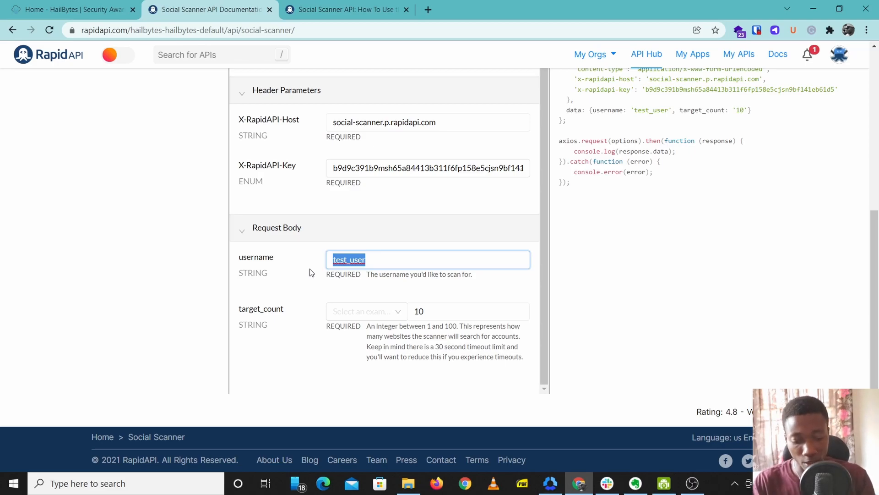
type("osirusm")
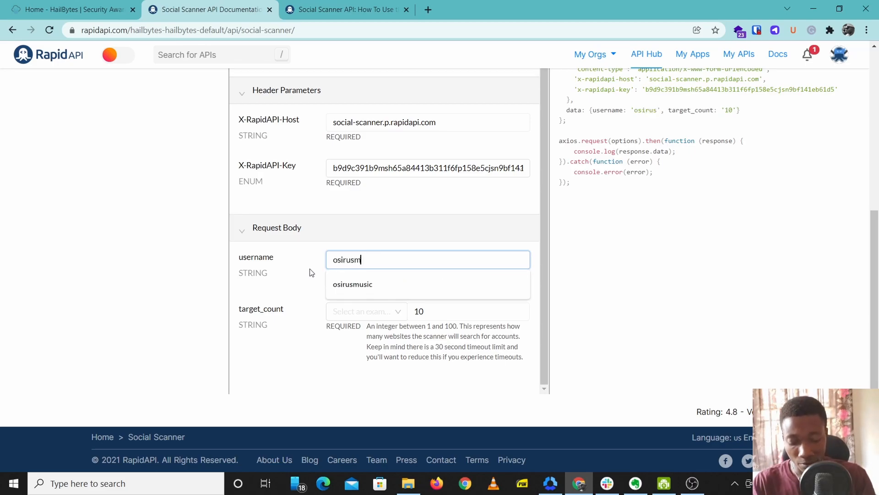
left_click(352, 284)
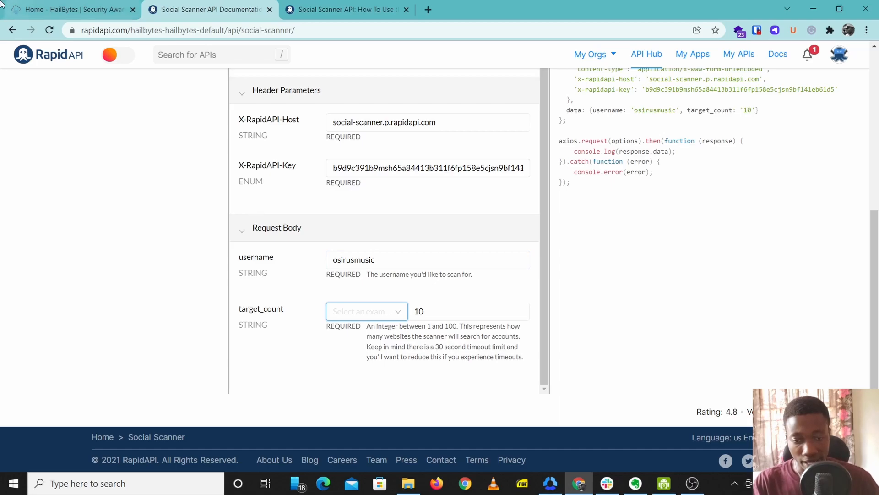
Step: Set target_count via the scan presets, trying Extensive Scan then settling on Brief Scan (25)
left_click(366, 312)
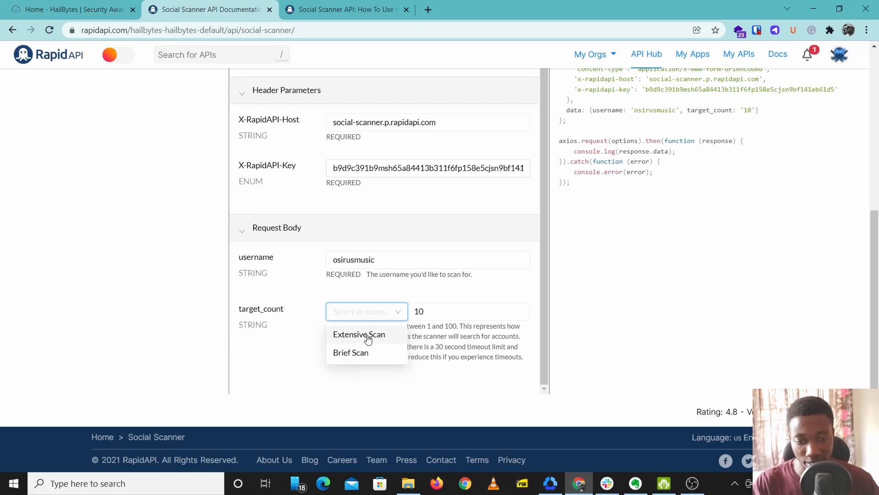
left_click(359, 333)
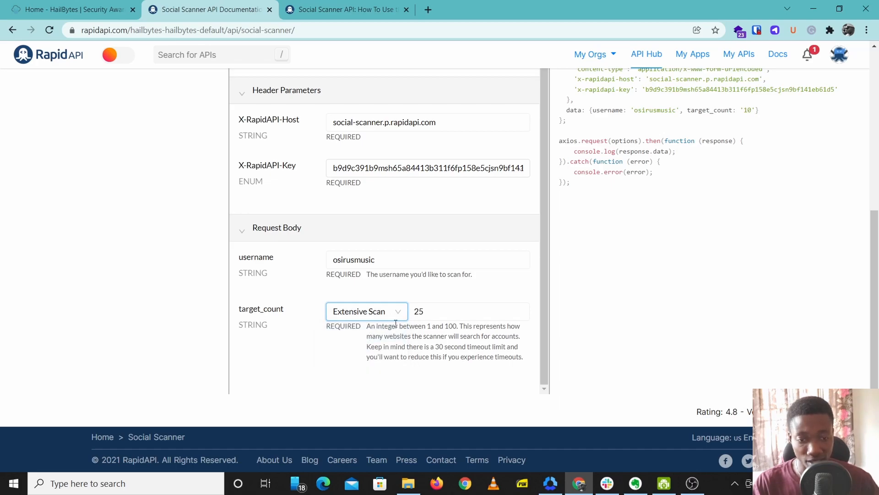
left_click(468, 311)
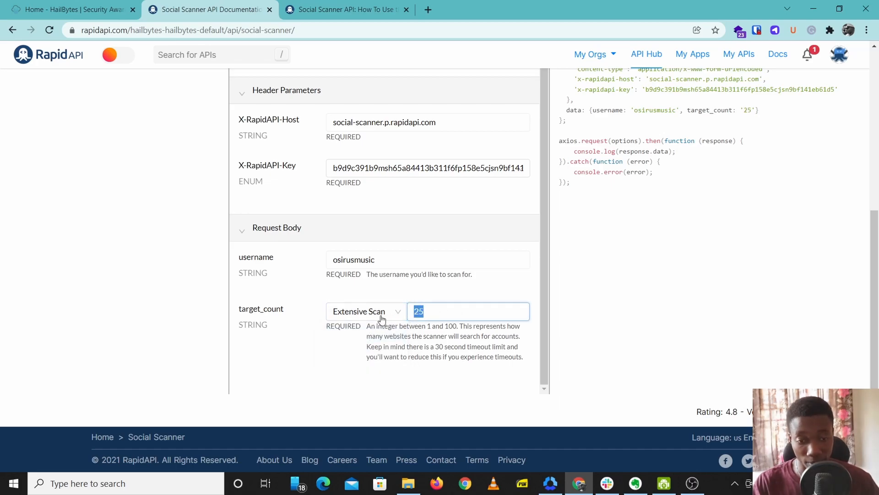
left_click(365, 311)
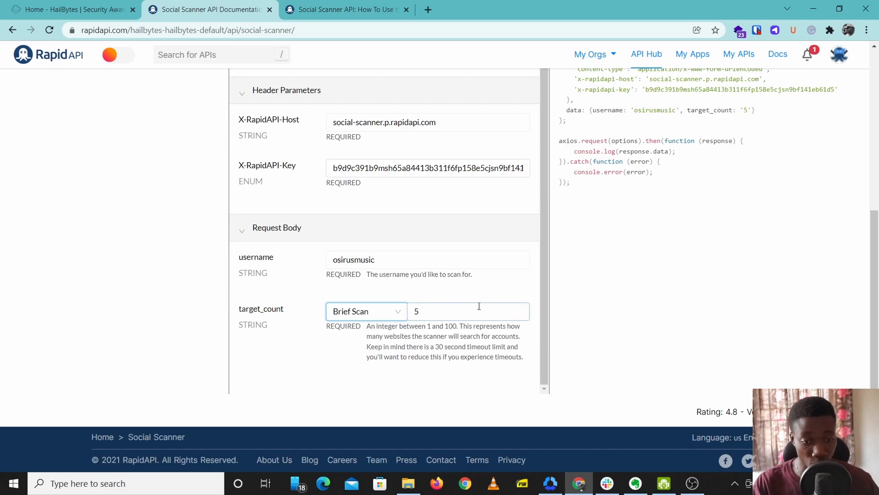
left_click(365, 312)
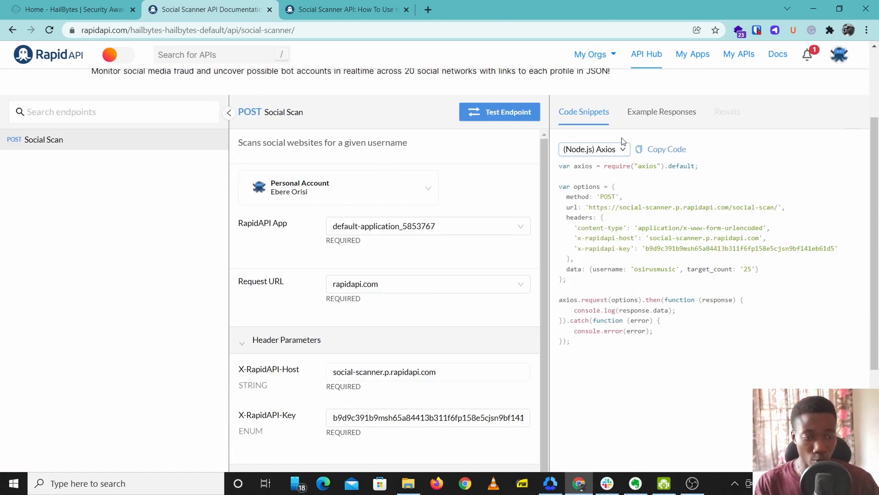
Step: Switch the Social Scan code sample to the JavaScript jQuery snippet
left_click(594, 149)
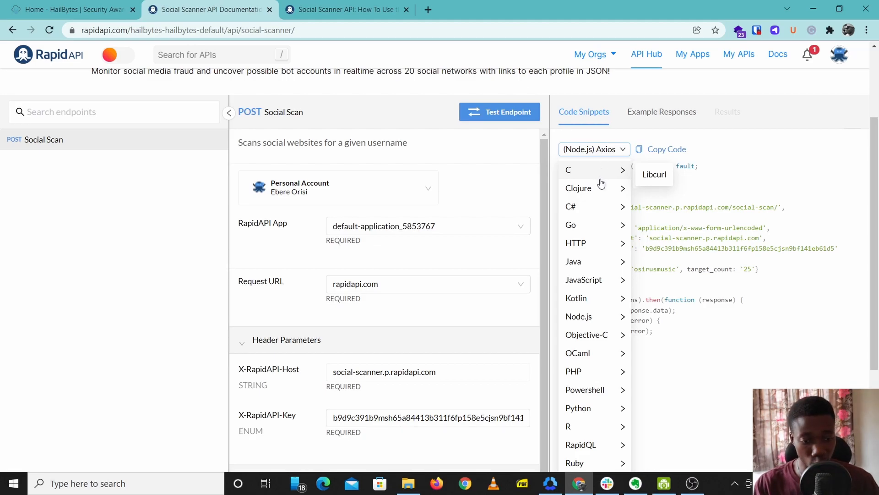
scroll("down", 3)
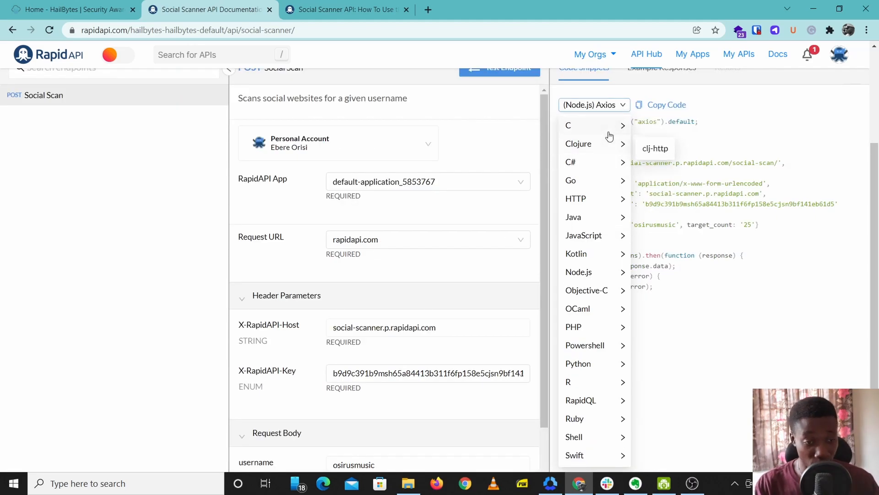
mouse_move(568, 126)
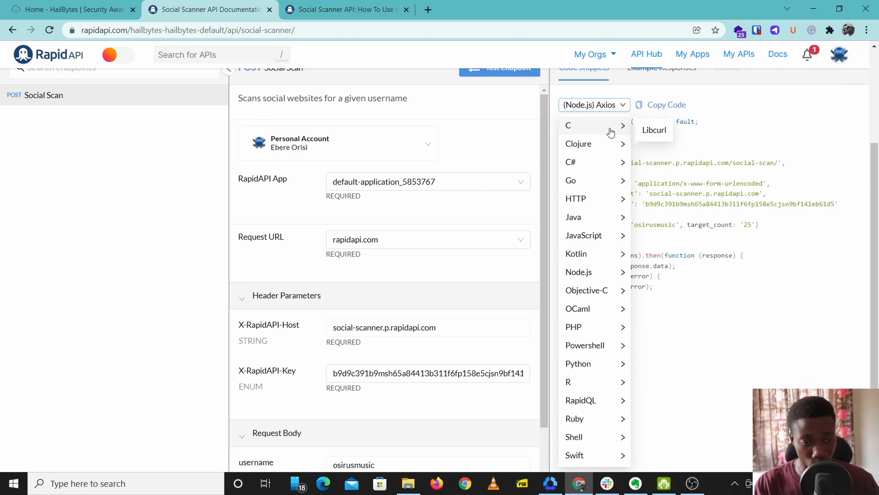
mouse_move(608, 274)
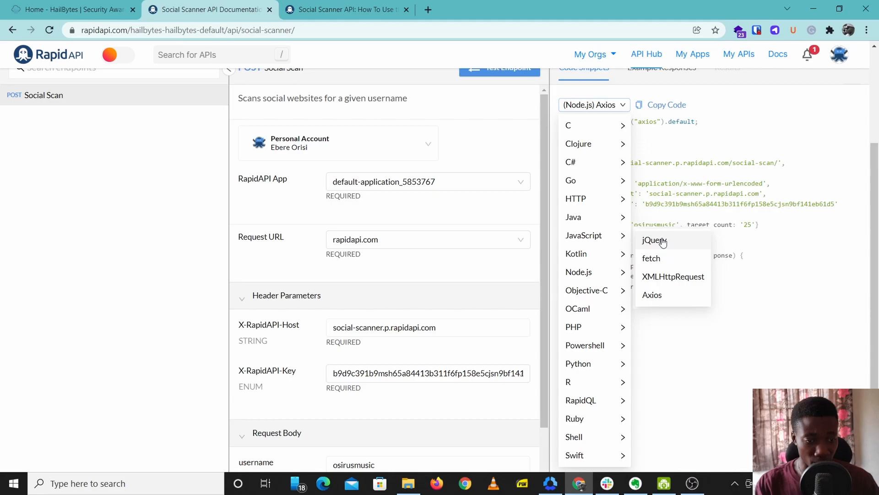
left_click(653, 240)
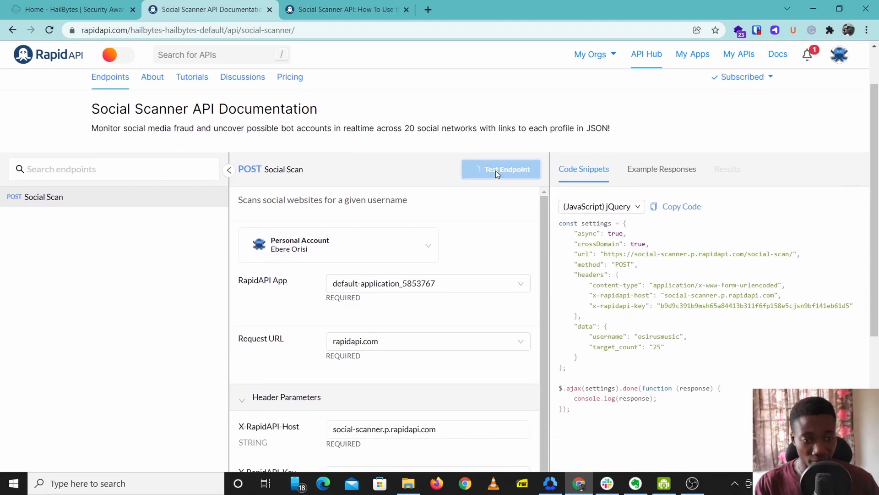
Step: View the 200 OK results and inspect the detected Facebook, GitHub and YouTube account entries
left_click(500, 169)
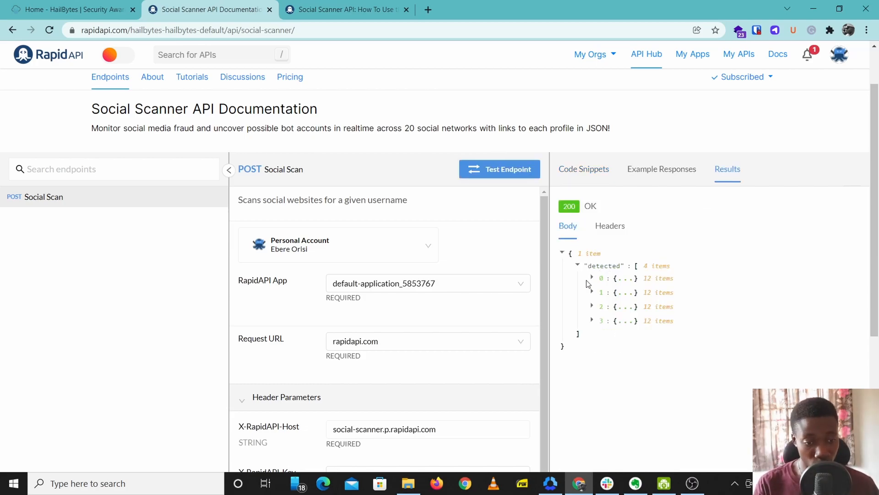
left_click(593, 277)
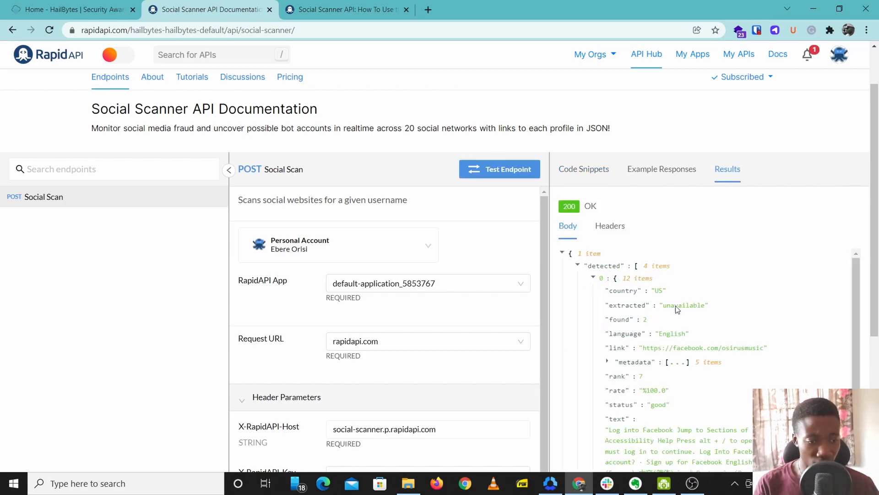
double_click(701, 347)
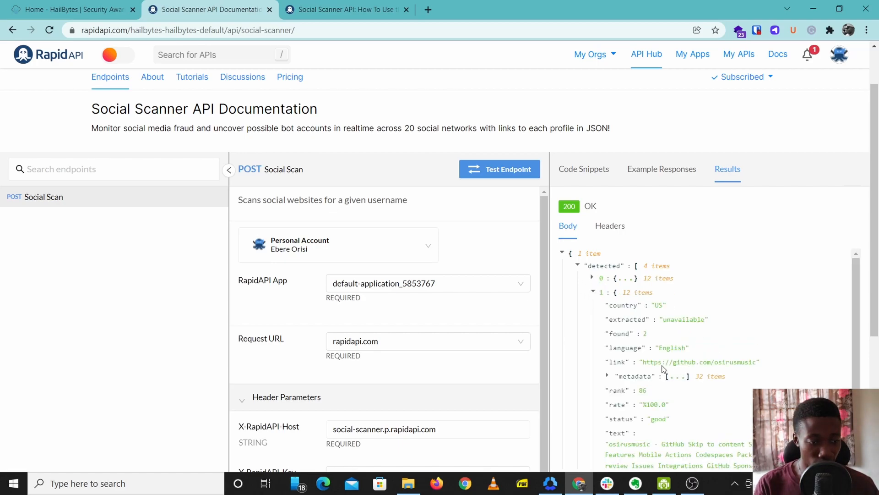
left_click(592, 292)
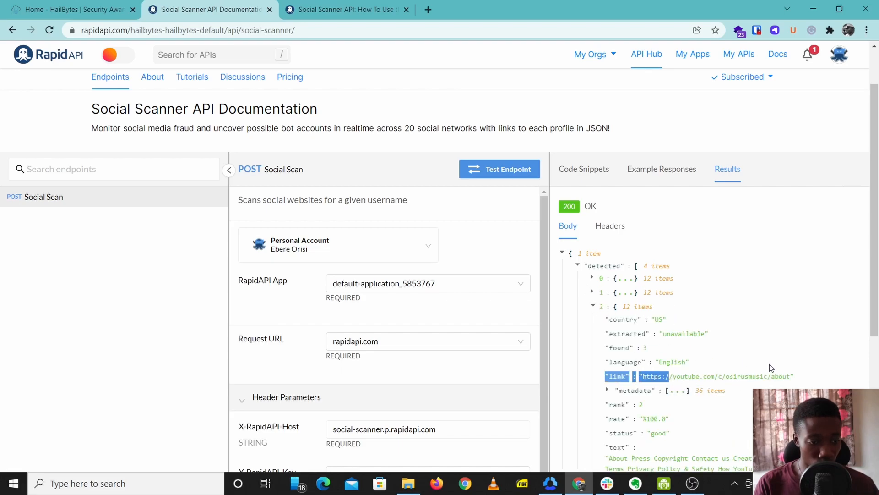
left_click(593, 306)
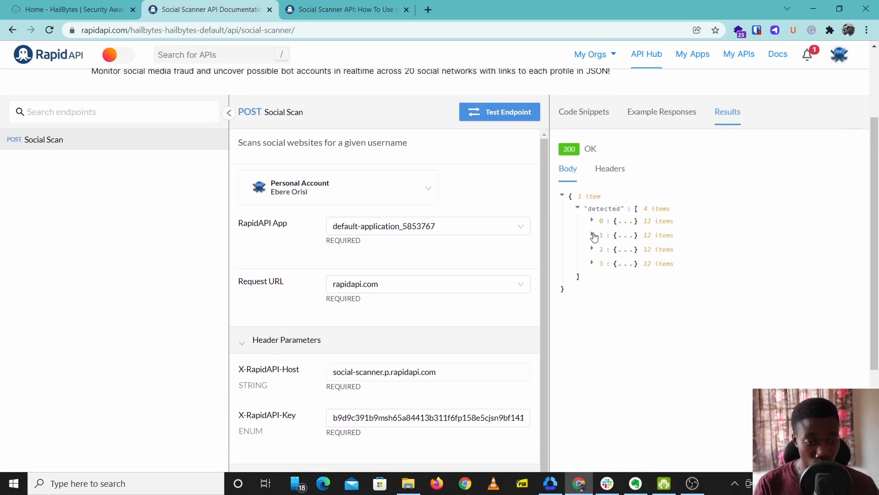
left_click(592, 235)
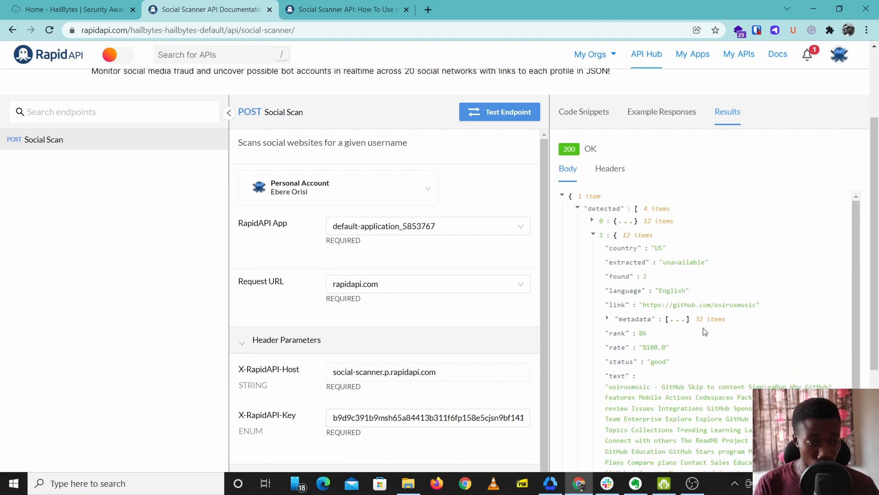
scroll("down", 3)
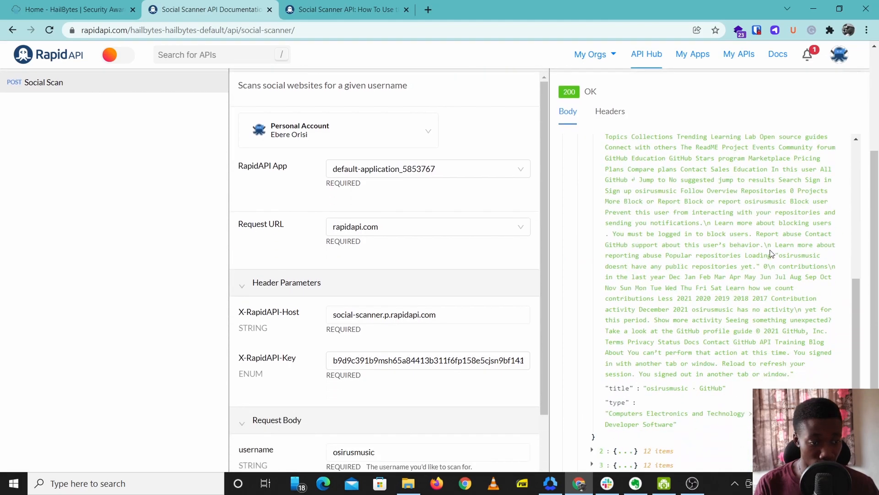
left_click(592, 177)
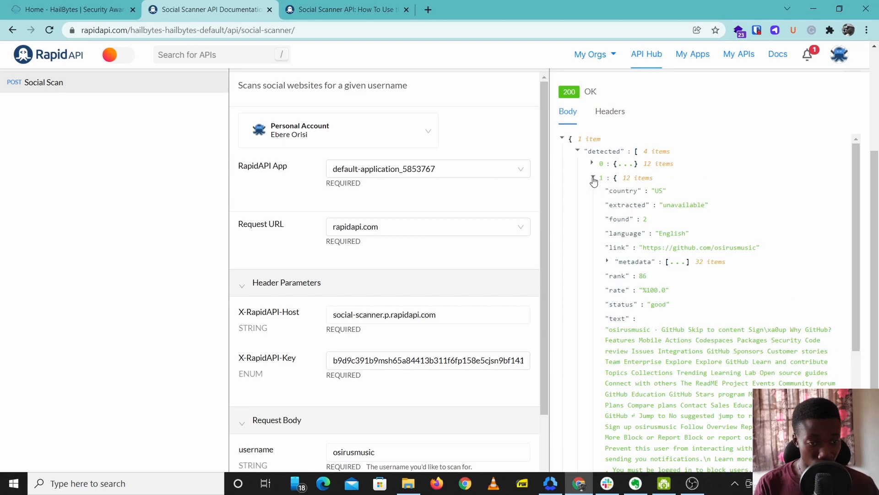
left_click(594, 177)
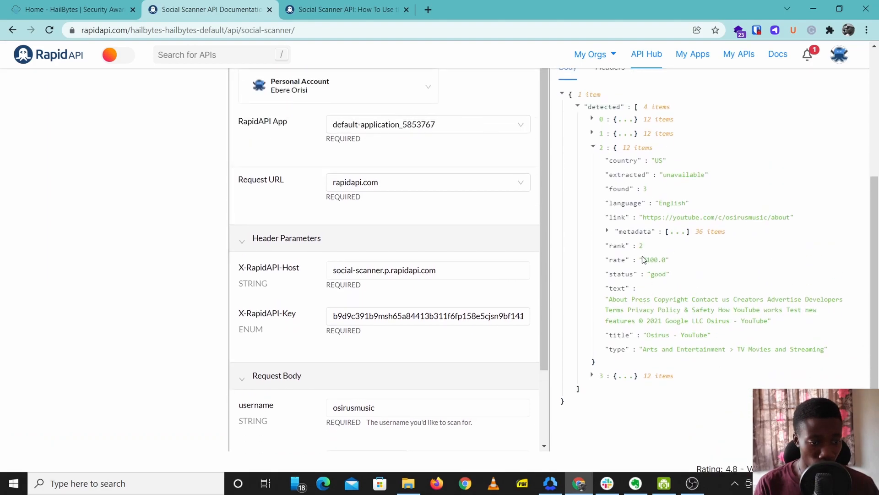
left_click(607, 231)
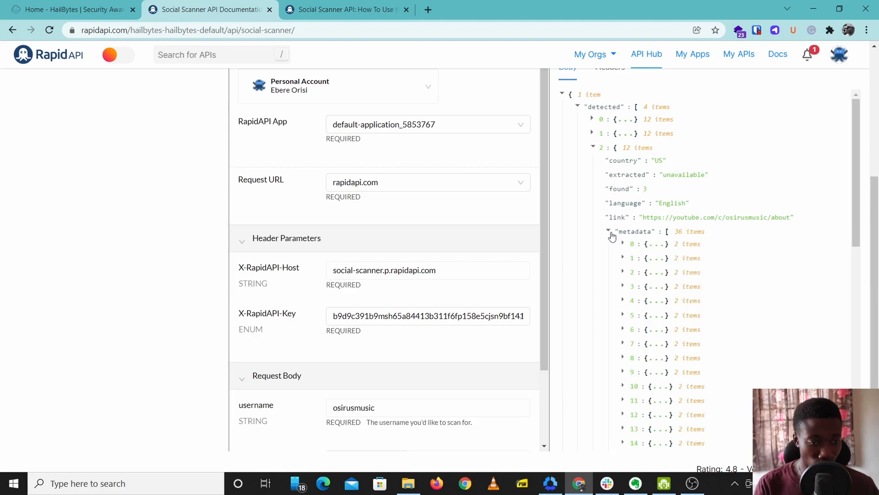
left_click(623, 244)
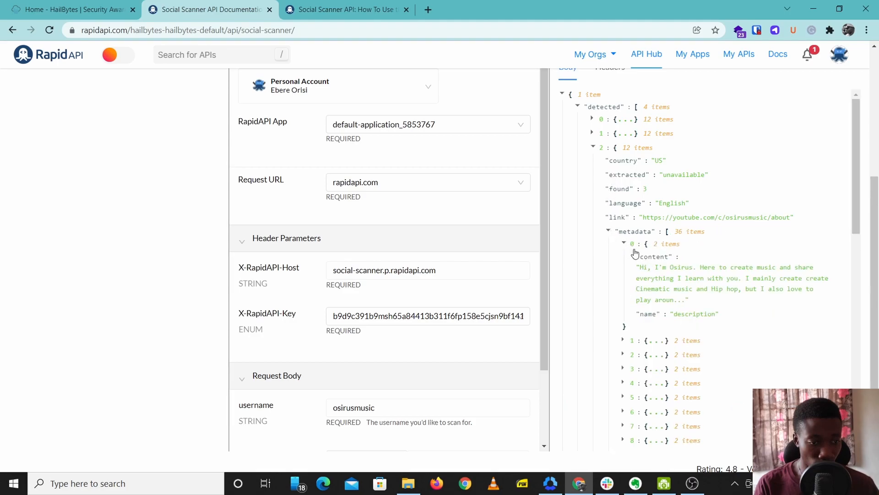
mouse_move(611, 240)
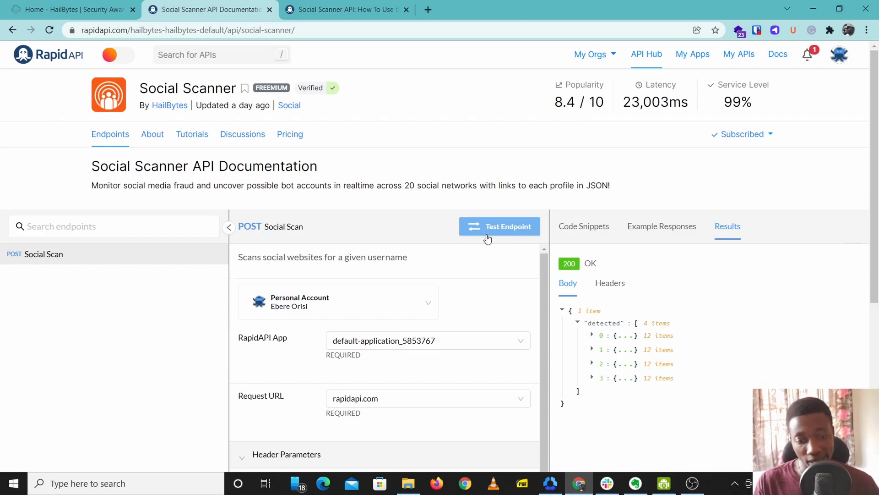
scroll("down", 3)
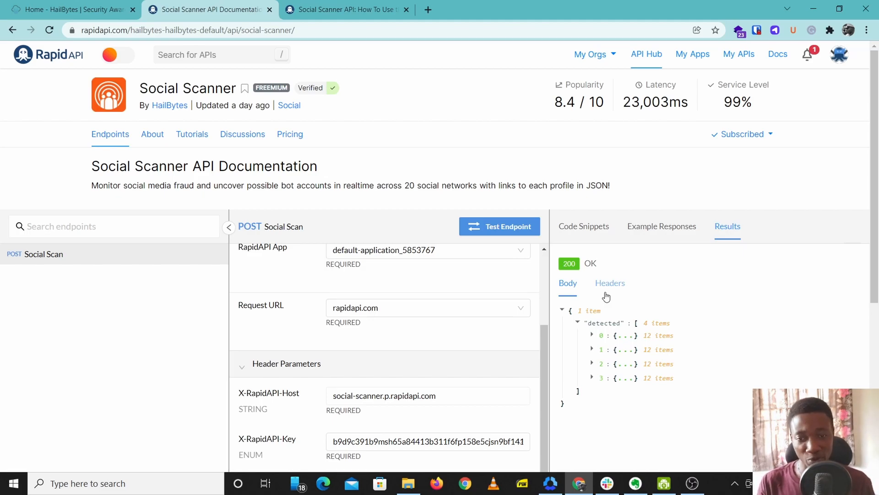
Step: Review the $0, 30-request pricing plan, then return to the Social Scanner documentation
left_click(289, 134)
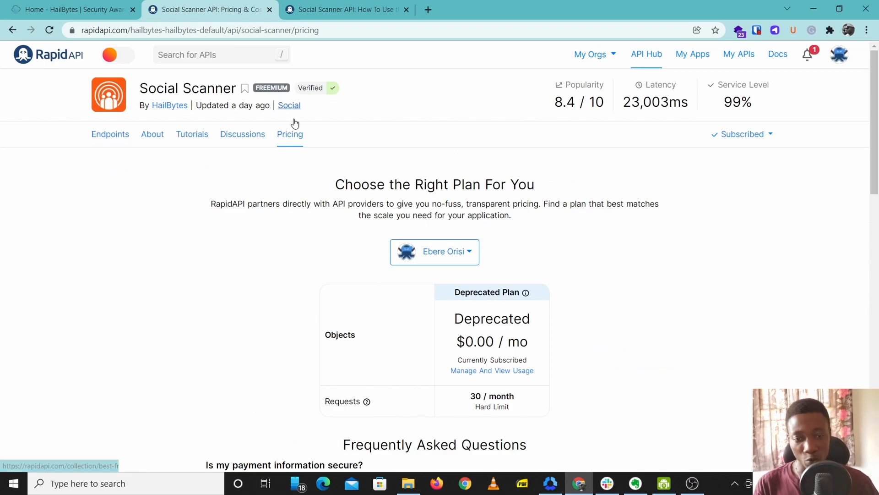
scroll("down", 3)
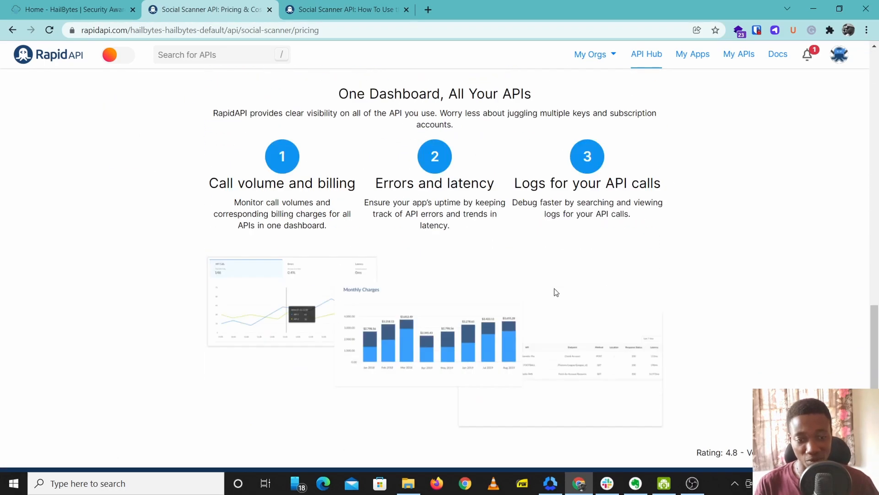
scroll("down", 3)
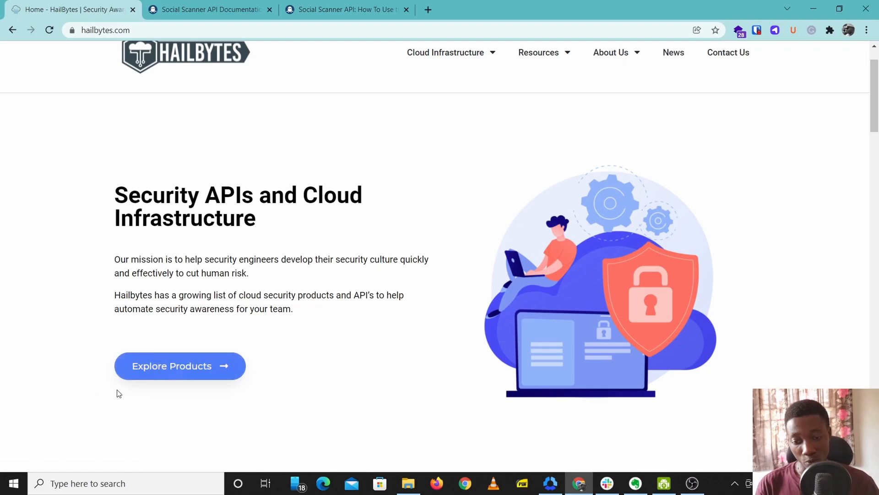
left_click(209, 9)
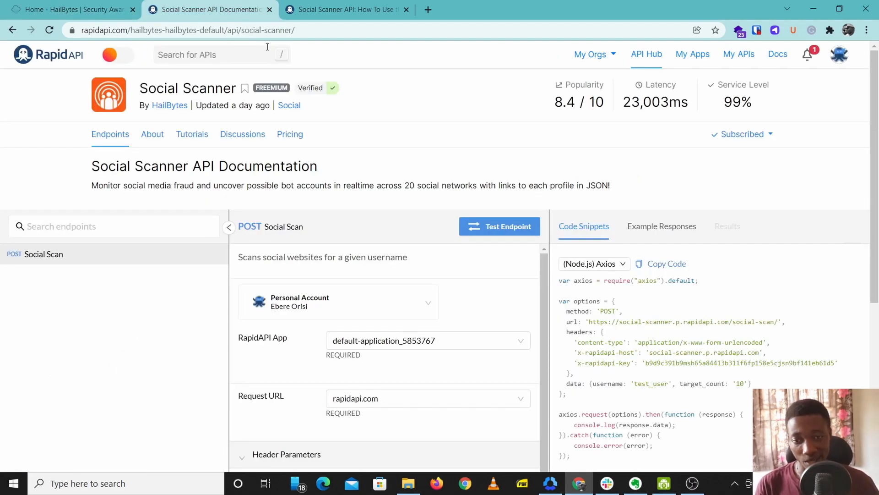